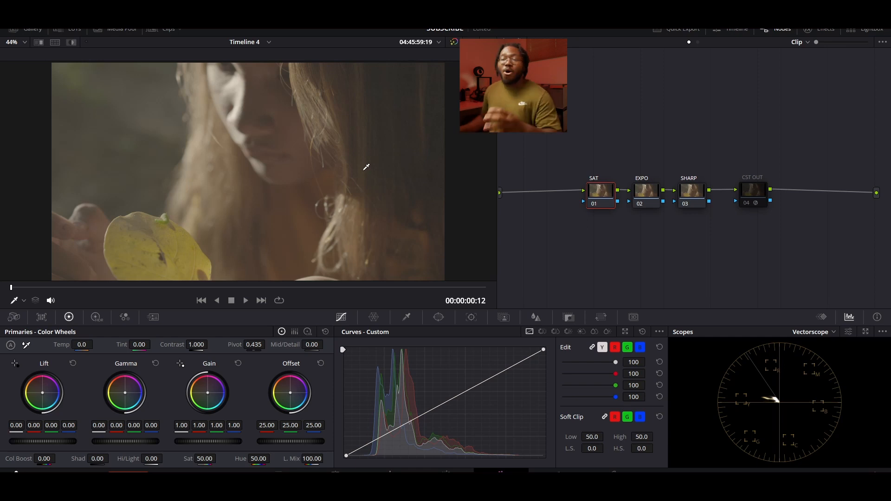
pyautogui.moveTo(708, 148)
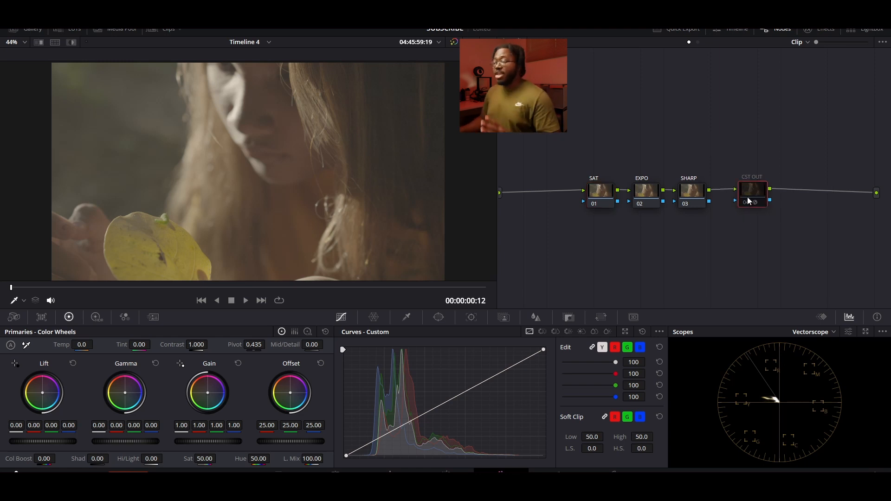
pyautogui.moveTo(750, 202)
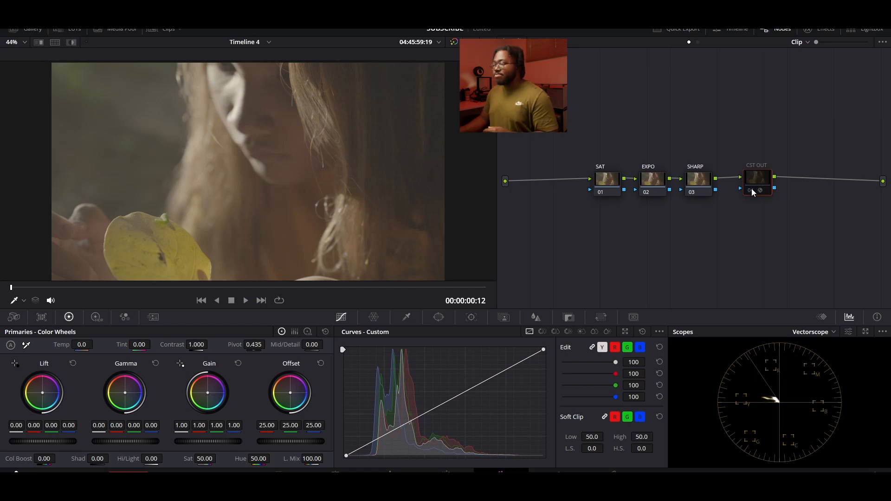
# Re-enable the CST OUT node and set the SAT node's saturation to 0
pyautogui.click(756, 190)
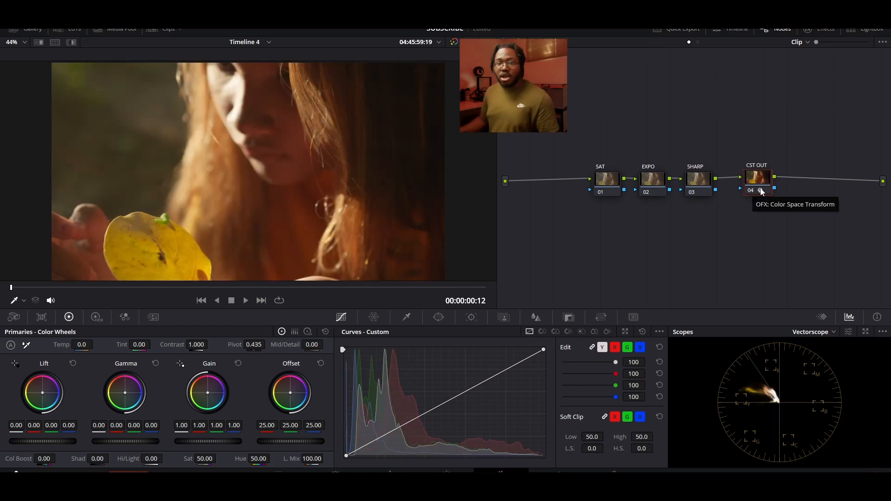
pyautogui.click(600, 177)
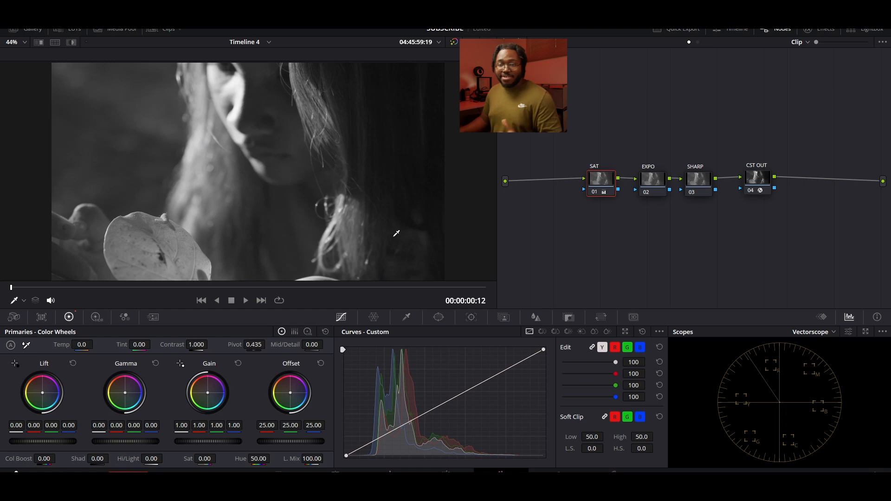
# Select the EXPO node and display the Waveform scope
pyautogui.click(652, 180)
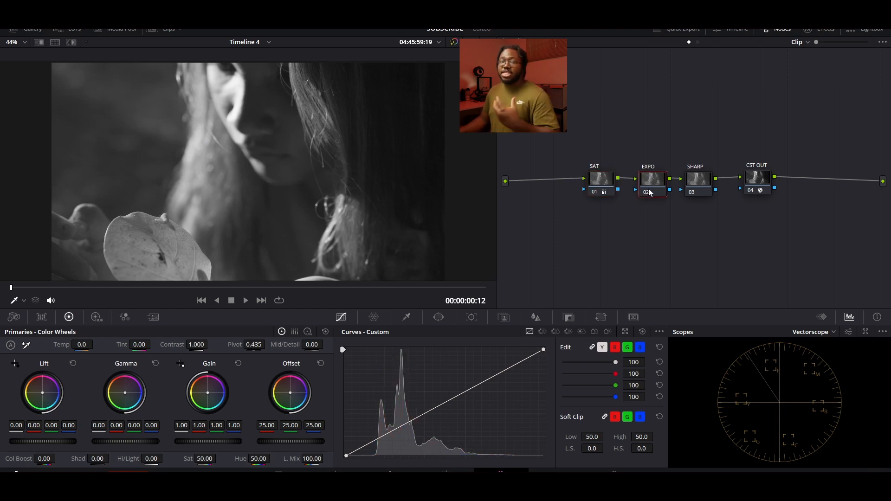
pyautogui.click(812, 332)
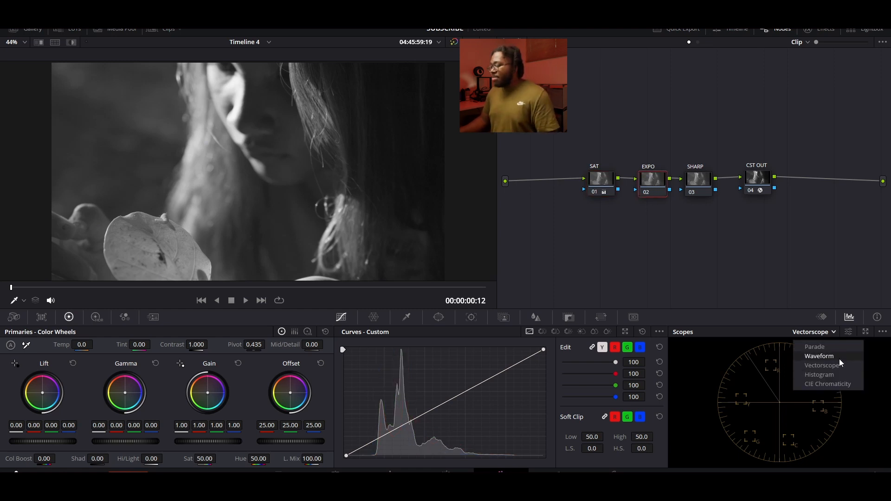
pyautogui.click(819, 356)
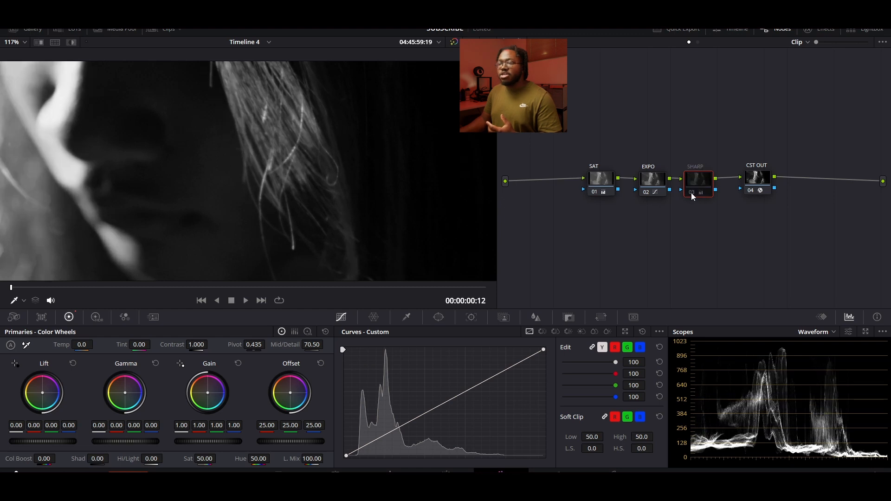
# Re-enable the SHARP node so its 70.5 Mid/Detail boost applies
pyautogui.click(699, 179)
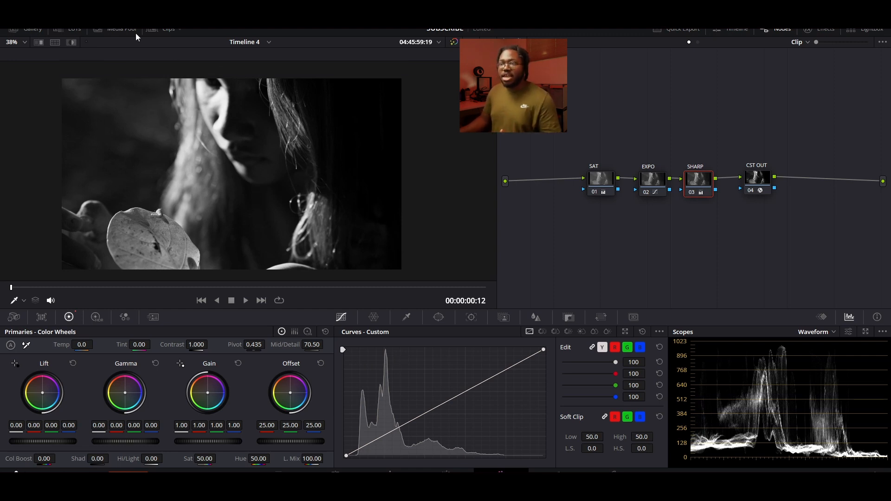
# Apply the black-and-white grade to clip 03 and fine-tune its tones
pyautogui.click(168, 28)
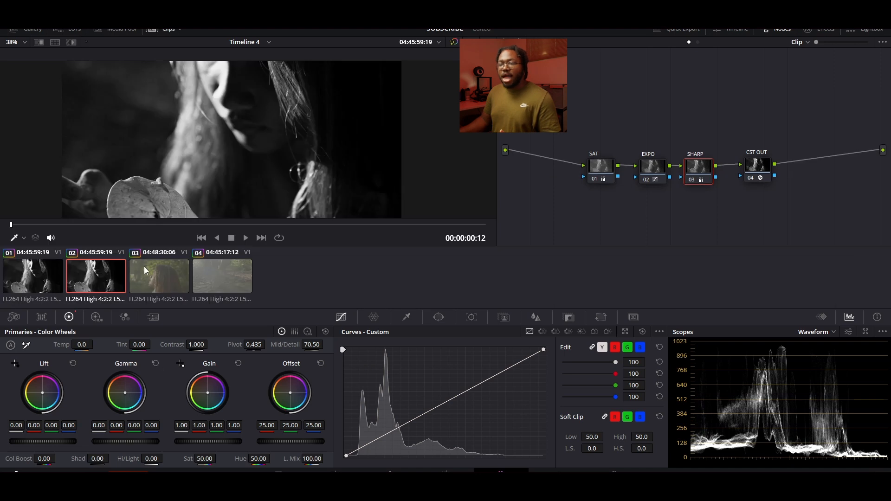
pyautogui.rightClick(158, 276)
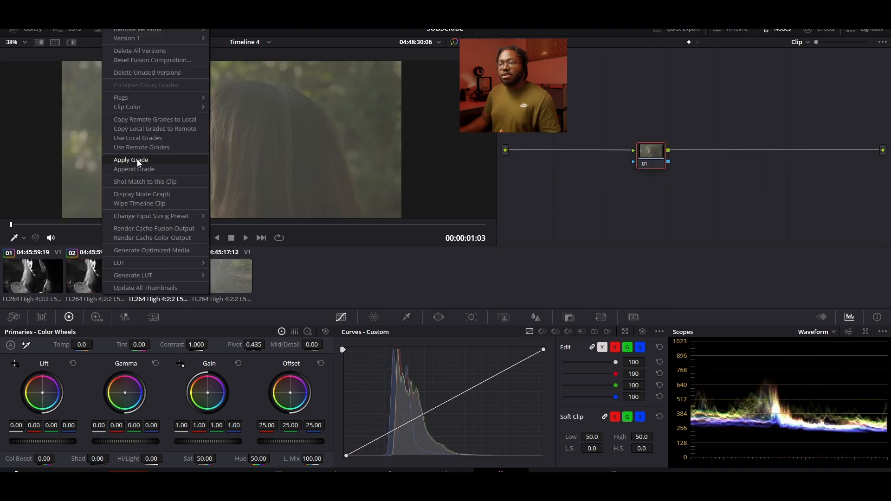
pyautogui.click(131, 160)
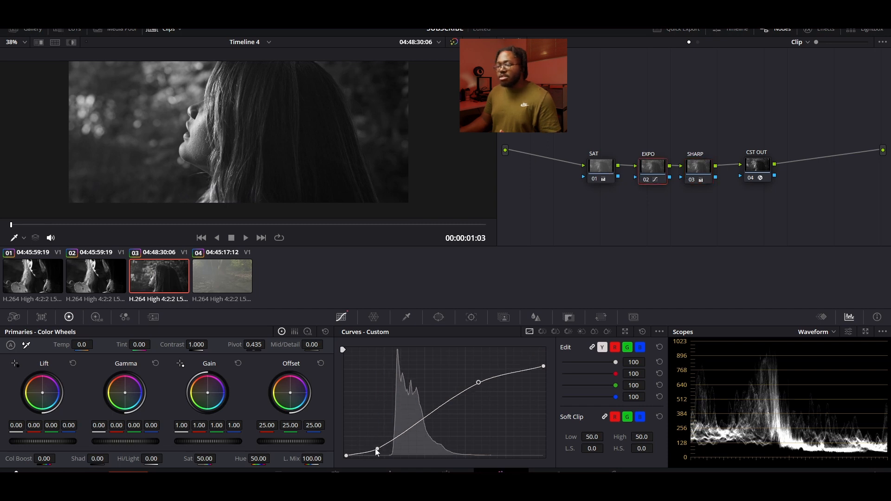
pyautogui.moveTo(42, 392); pyautogui.dragTo(42, 397)
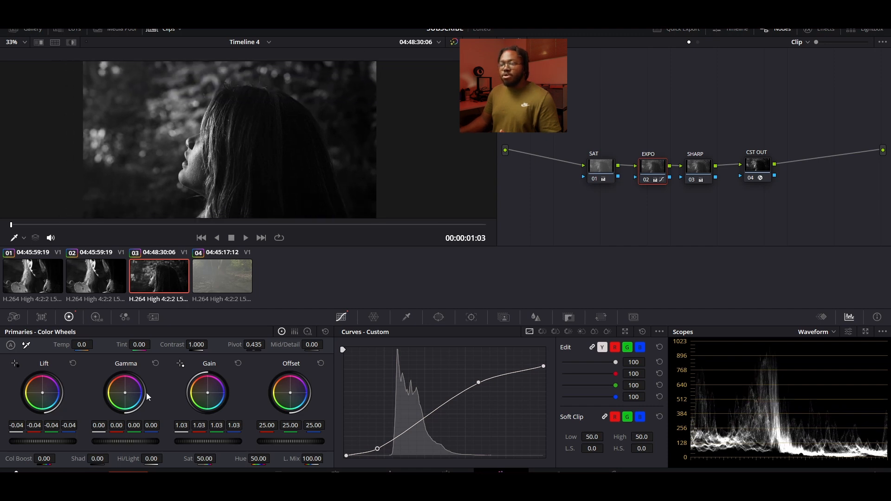
# Apply the same grade to clip 04, then return to the original leaf clip
pyautogui.rightClick(222, 276)
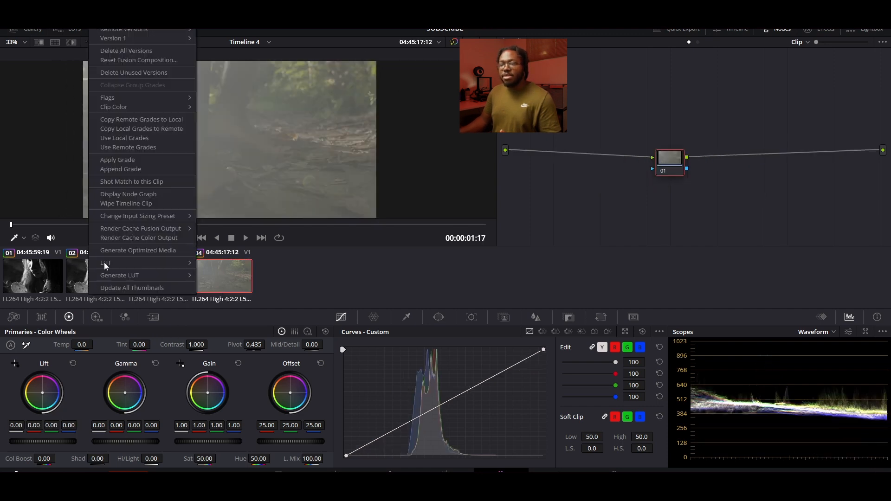
pyautogui.click(117, 160)
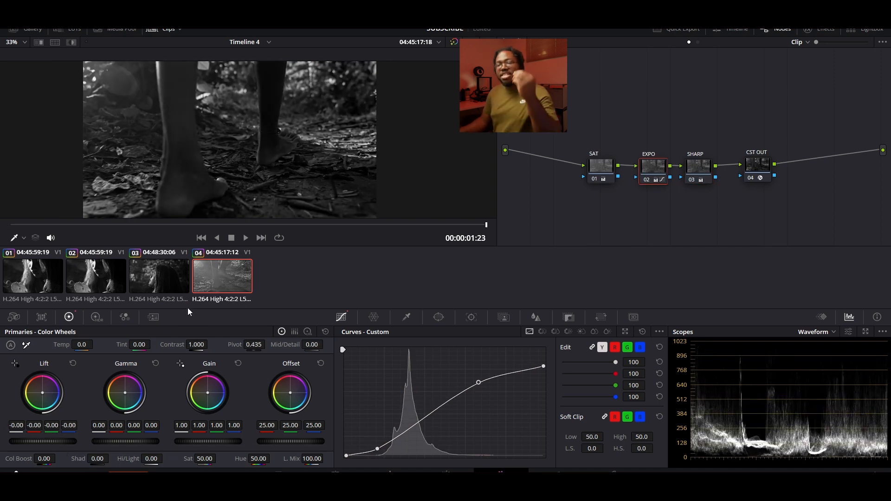
pyautogui.click(95, 277)
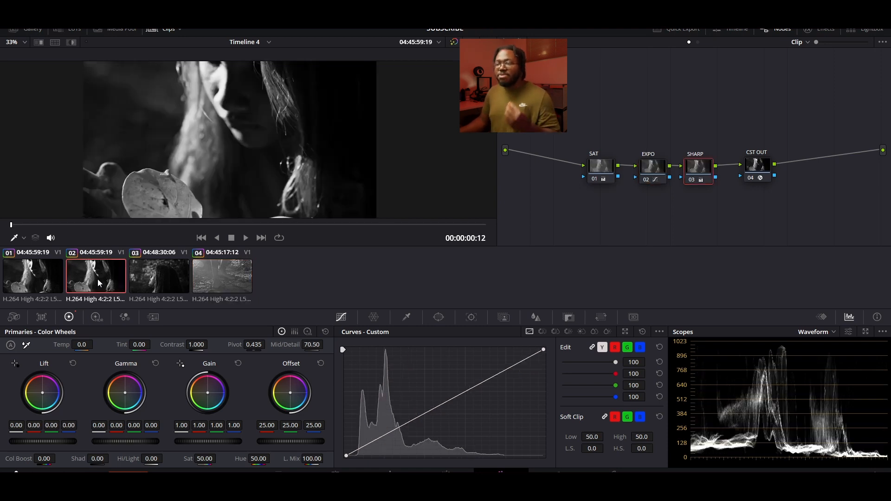